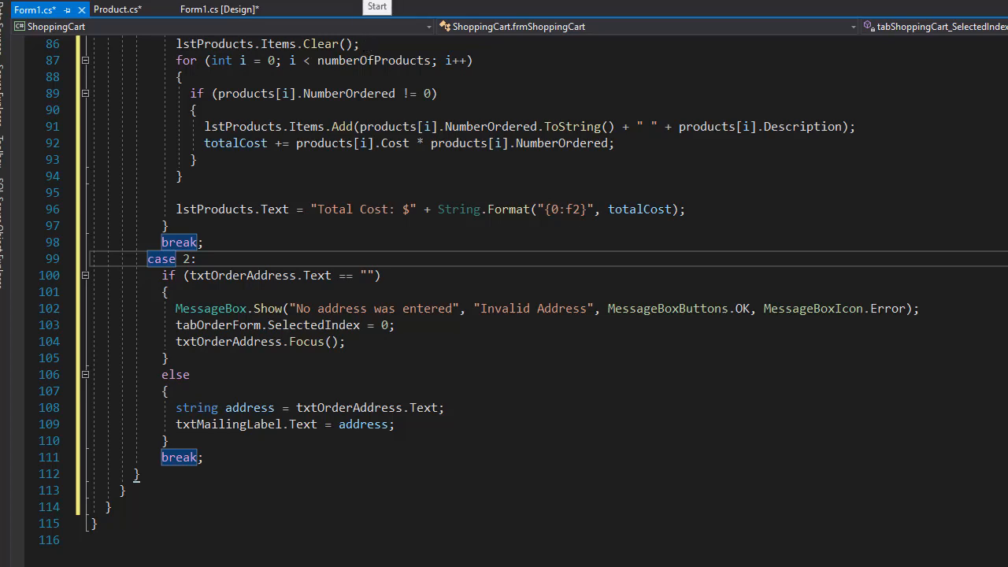
# Step: Launch the app, order one Computer, view the cart, then hit the no-address warning on Mailing Label
pyautogui.click(376, 7)
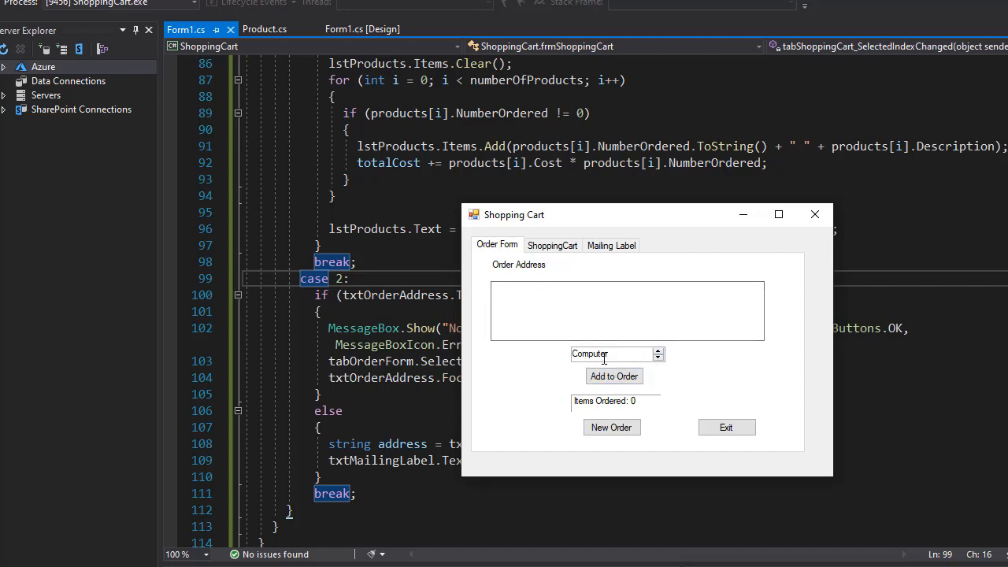
pyautogui.click(614, 375)
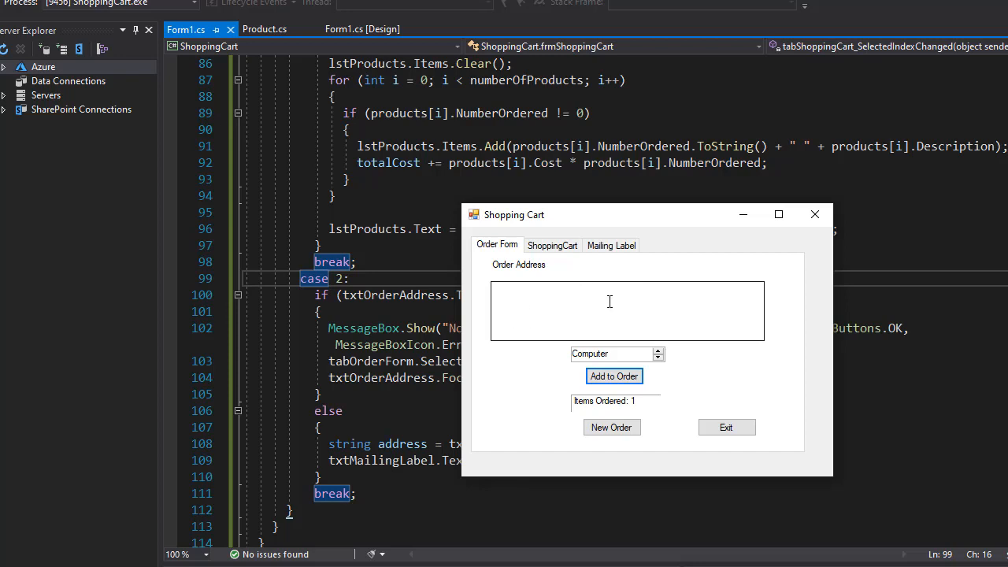
pyautogui.moveTo(551, 245)
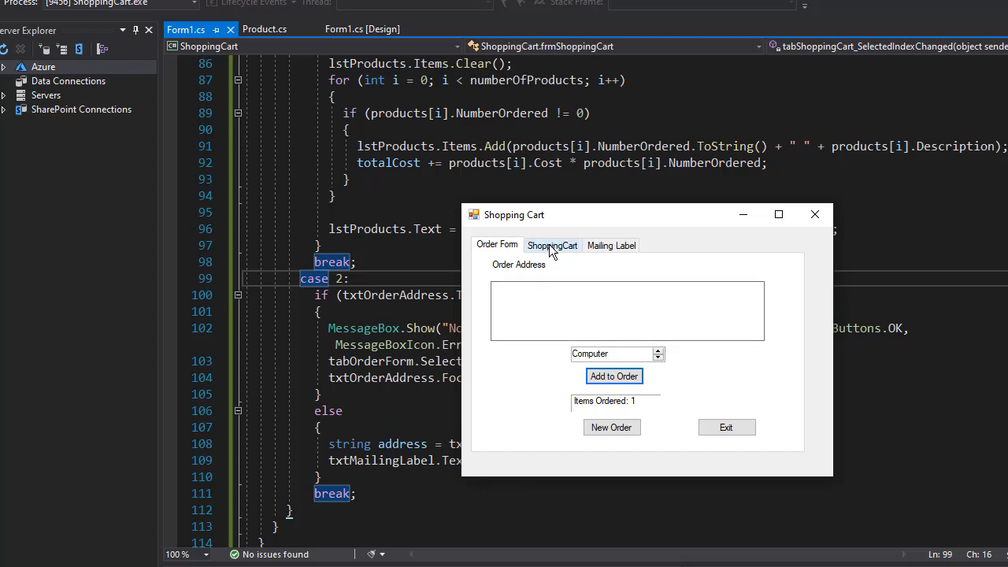
pyautogui.click(551, 245)
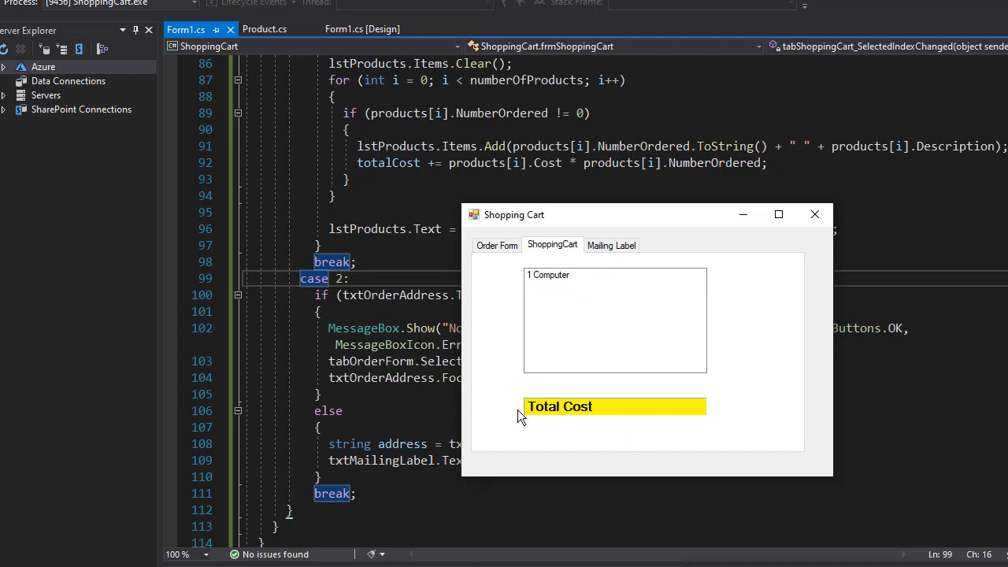
pyautogui.moveTo(597, 422)
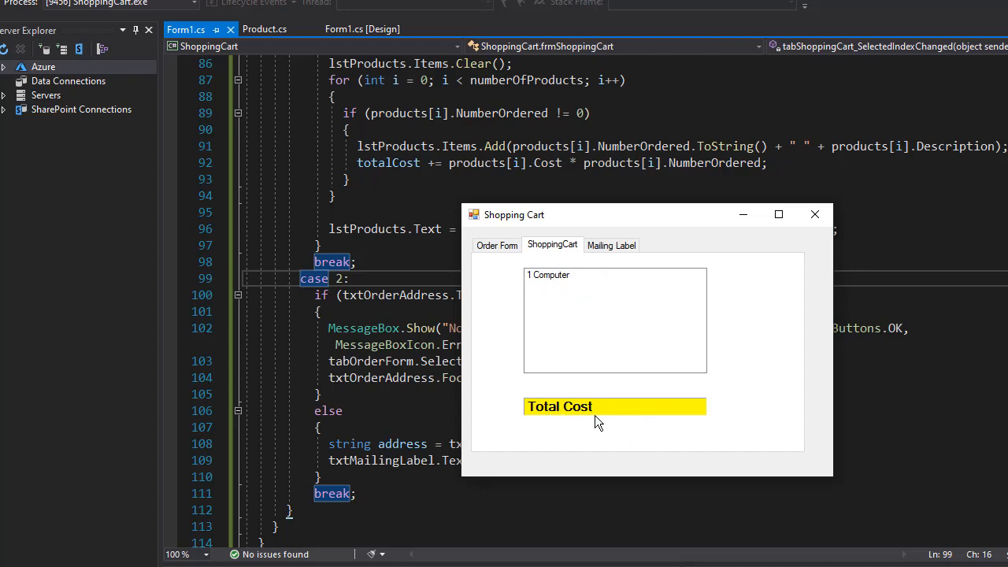
pyautogui.moveTo(611, 246)
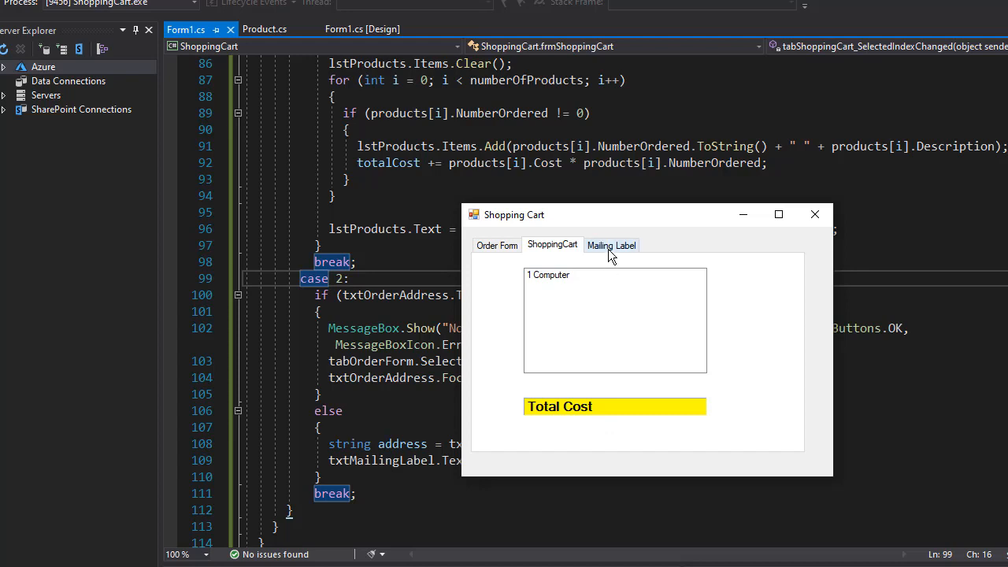
pyautogui.click(611, 246)
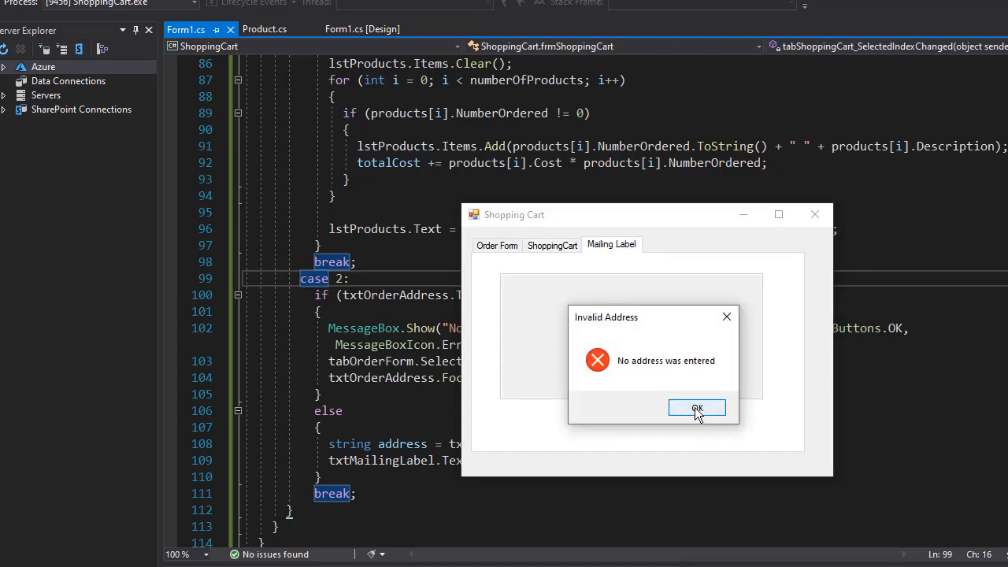
# Step: Enter 'Pavol' and 'some address' as the order address, confirm it on the label, return to the cart
pyautogui.click(696, 408)
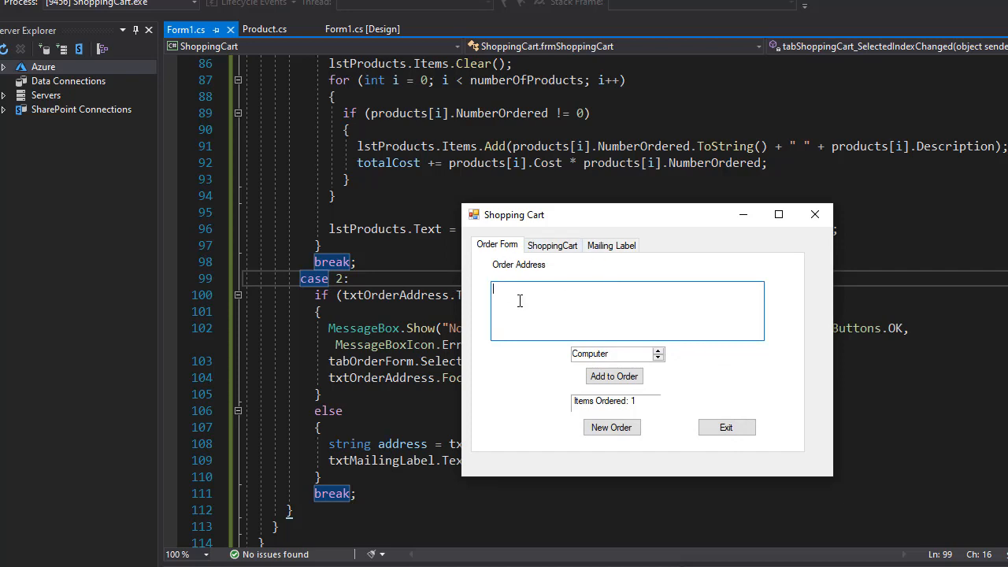
pyautogui.write('Pavol')
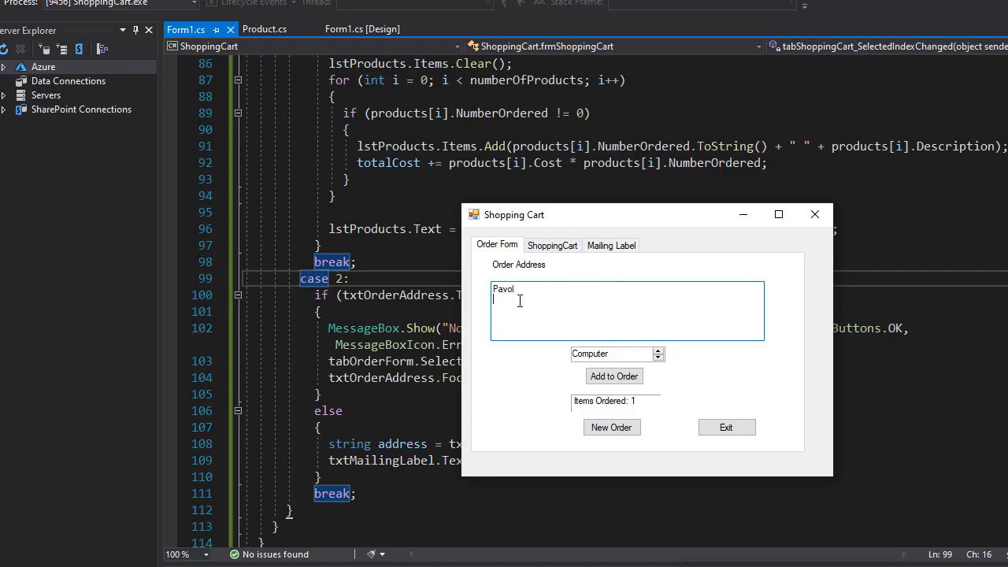
pyautogui.write('some address')
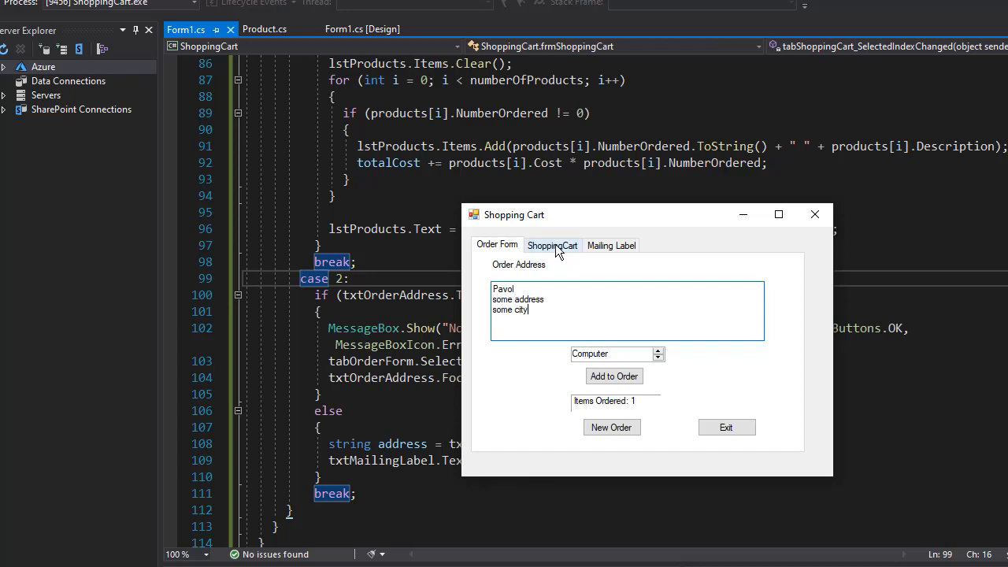
pyautogui.click(611, 246)
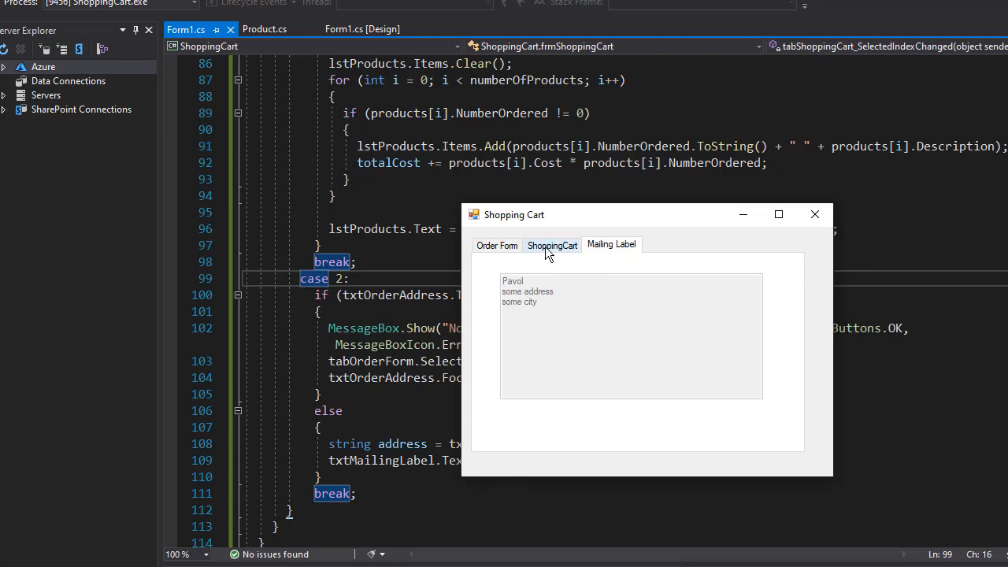
pyautogui.click(551, 245)
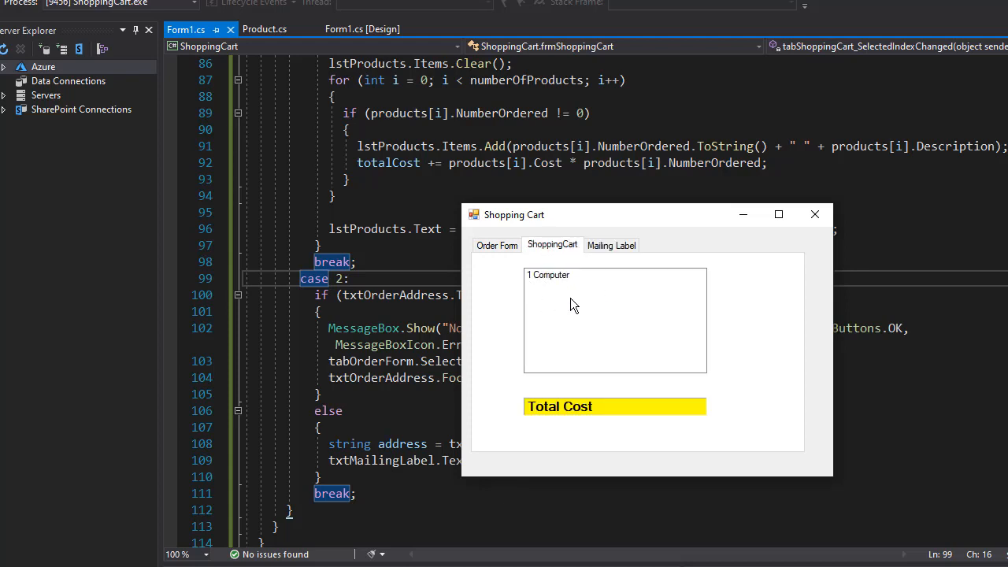
pyautogui.moveTo(518, 367)
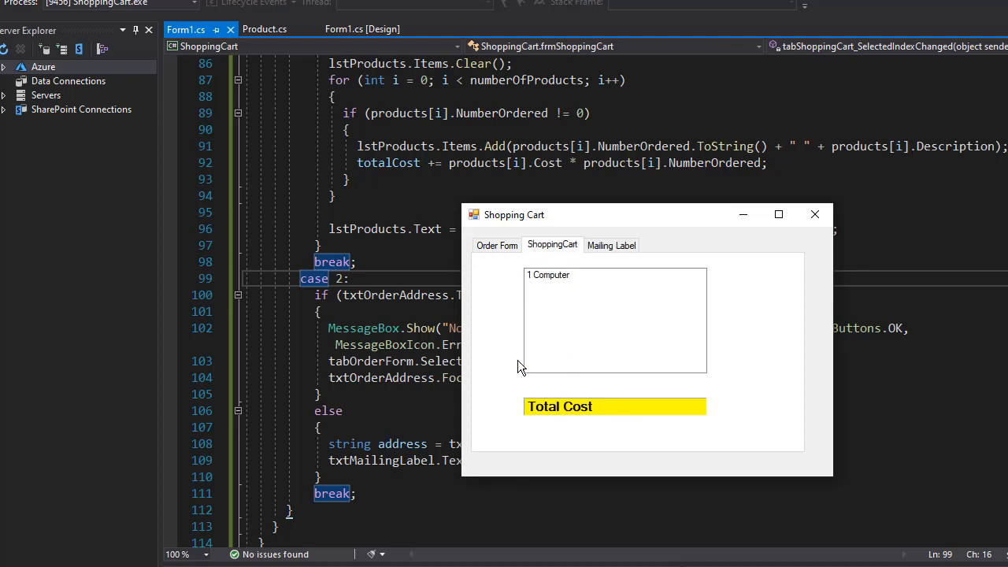
# Step: Order a Mouse, another product and a Monitor, then check the updated cart list
pyautogui.click(496, 246)
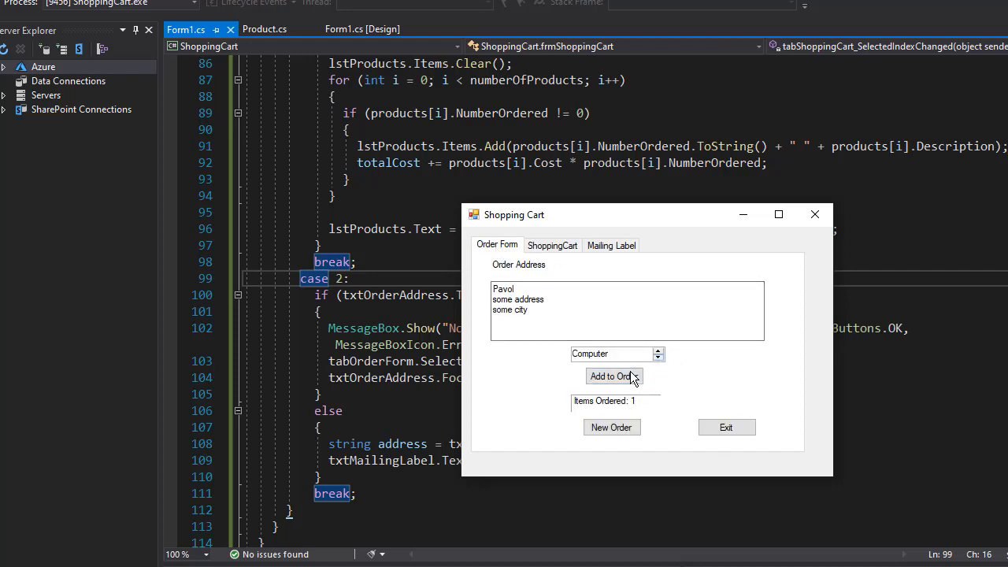
pyautogui.click(614, 374)
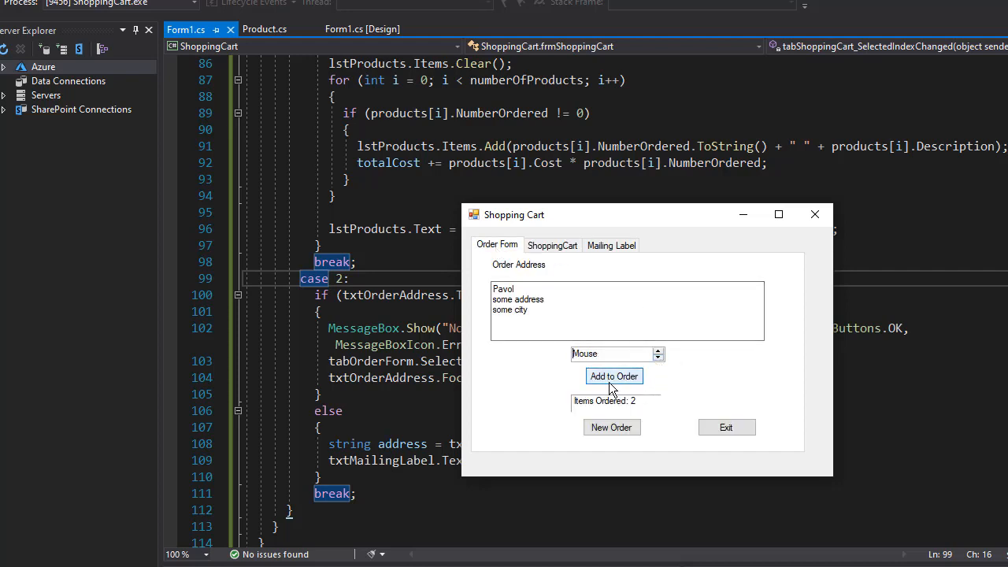
pyautogui.click(614, 375)
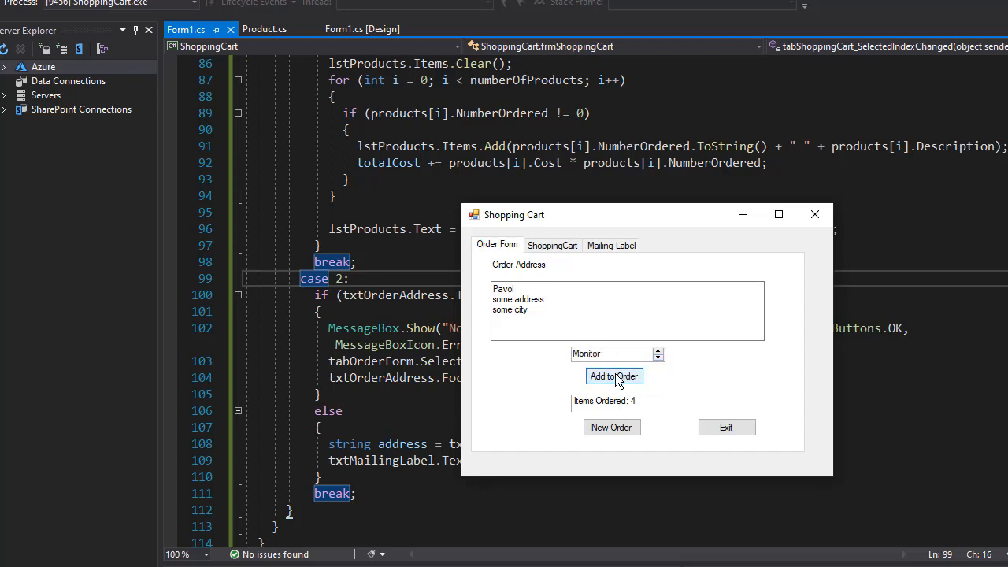
pyautogui.click(614, 374)
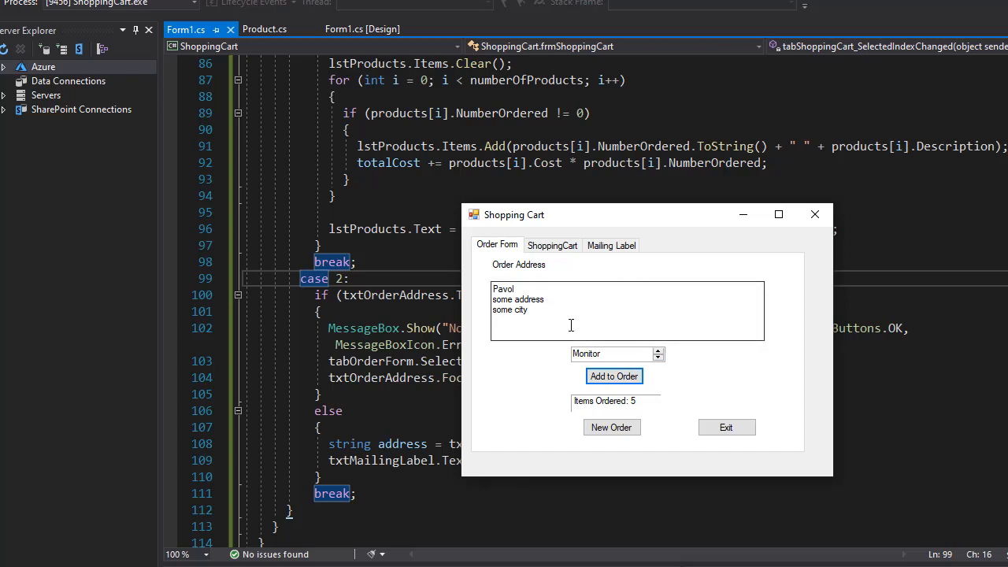
pyautogui.click(552, 246)
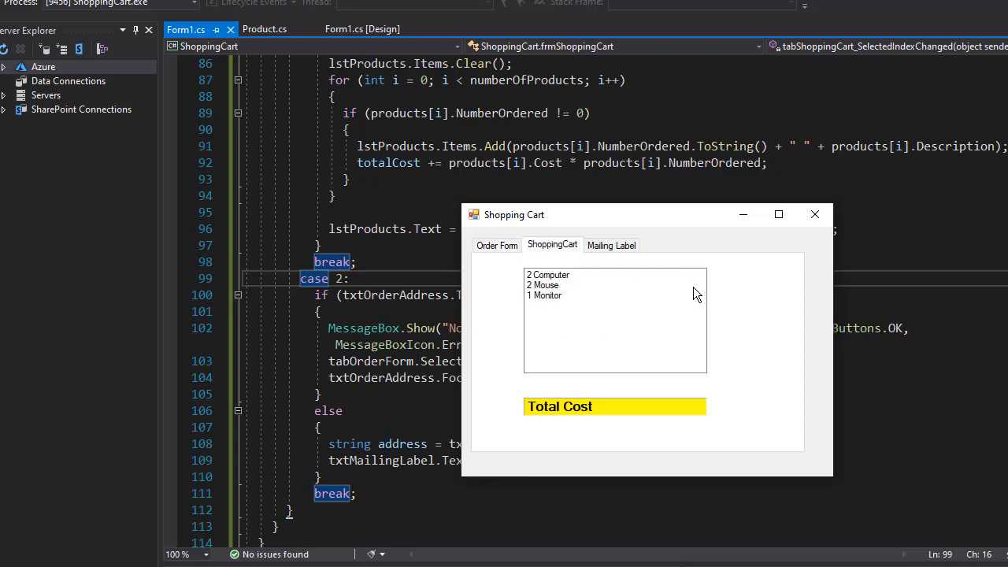
pyautogui.moveTo(554, 296)
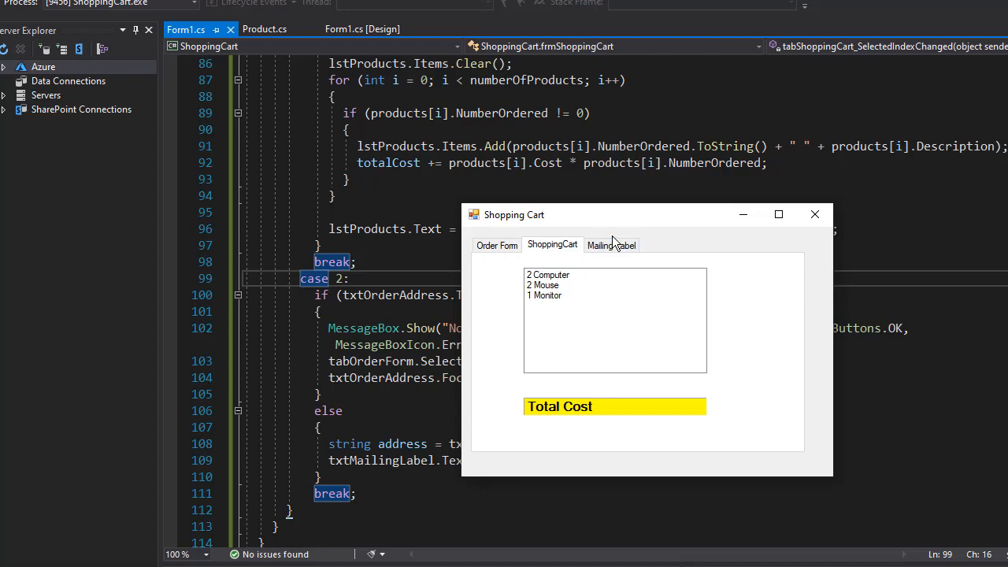
pyautogui.click(497, 245)
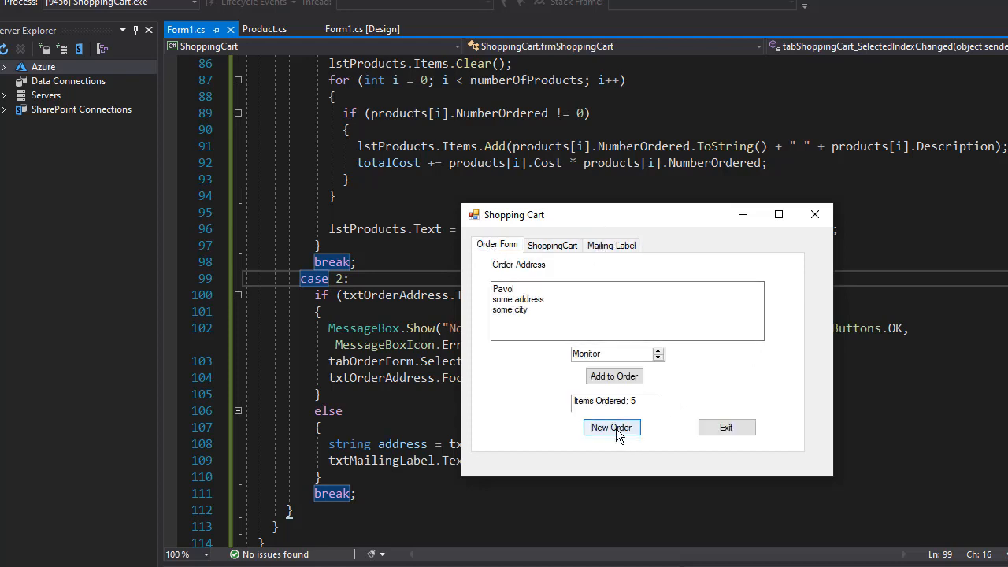
# Step: Start a New Order and confirm the empty cart and blank label each raise their warnings
pyautogui.click(611, 427)
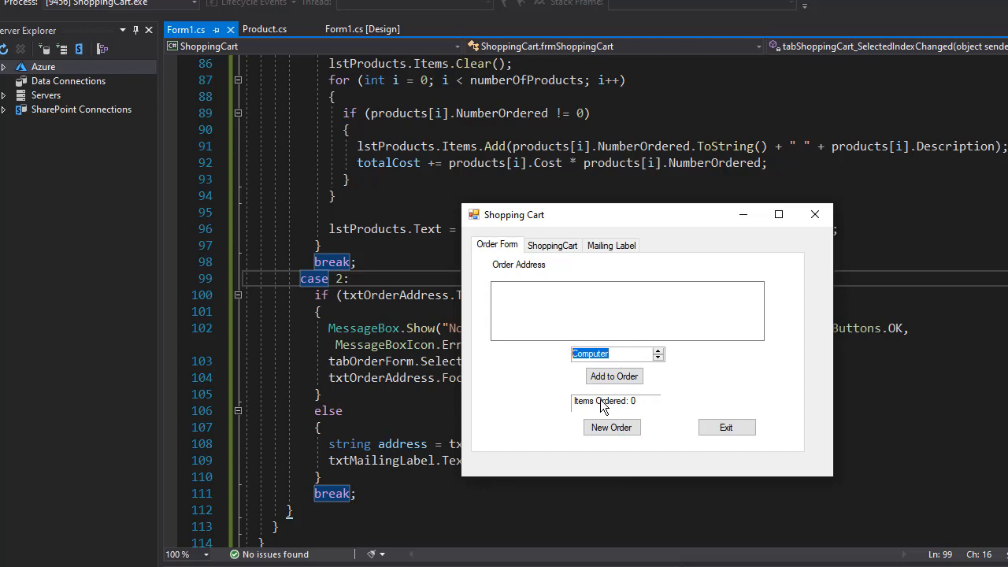
pyautogui.click(552, 246)
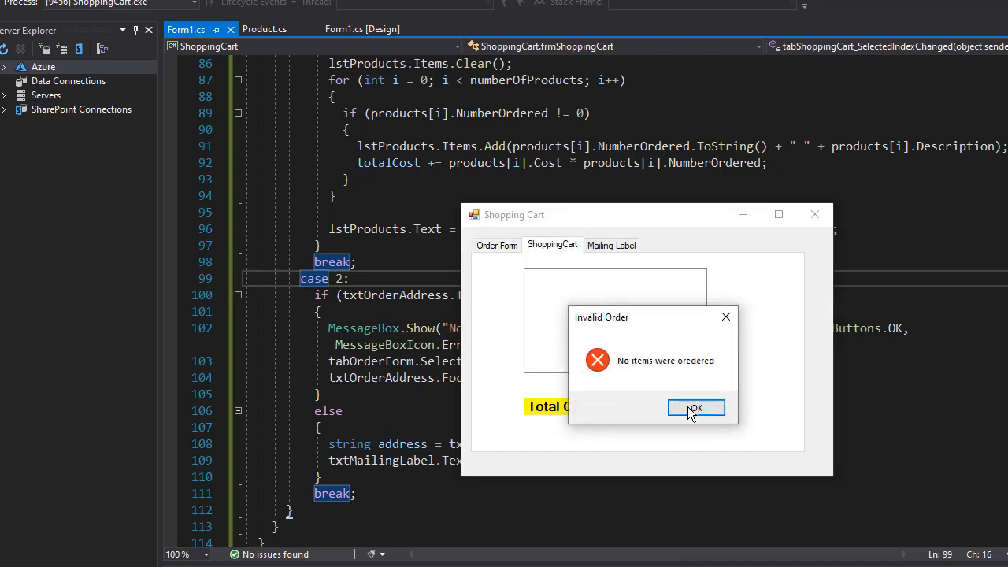
pyautogui.click(696, 406)
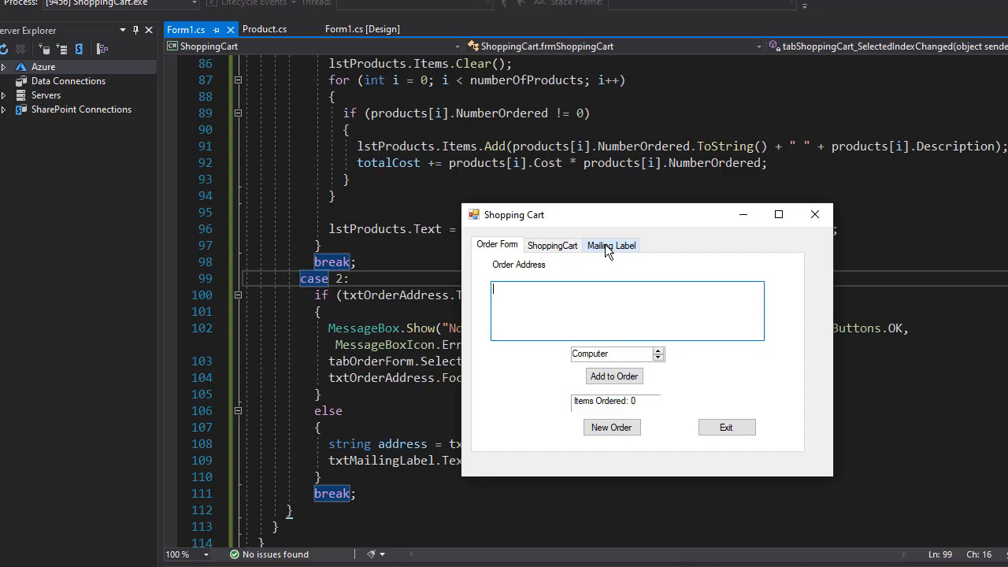
pyautogui.click(611, 245)
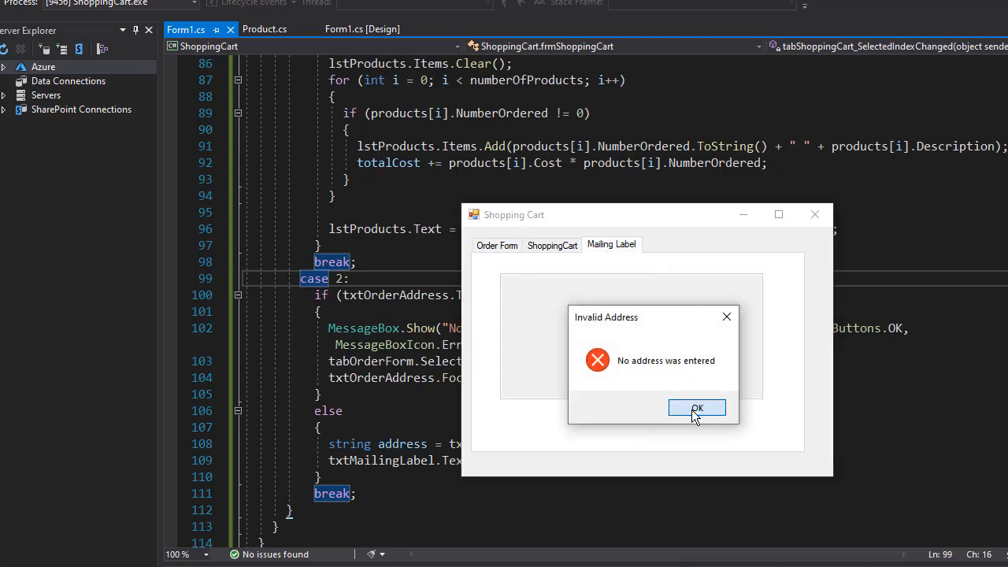
pyautogui.click(696, 408)
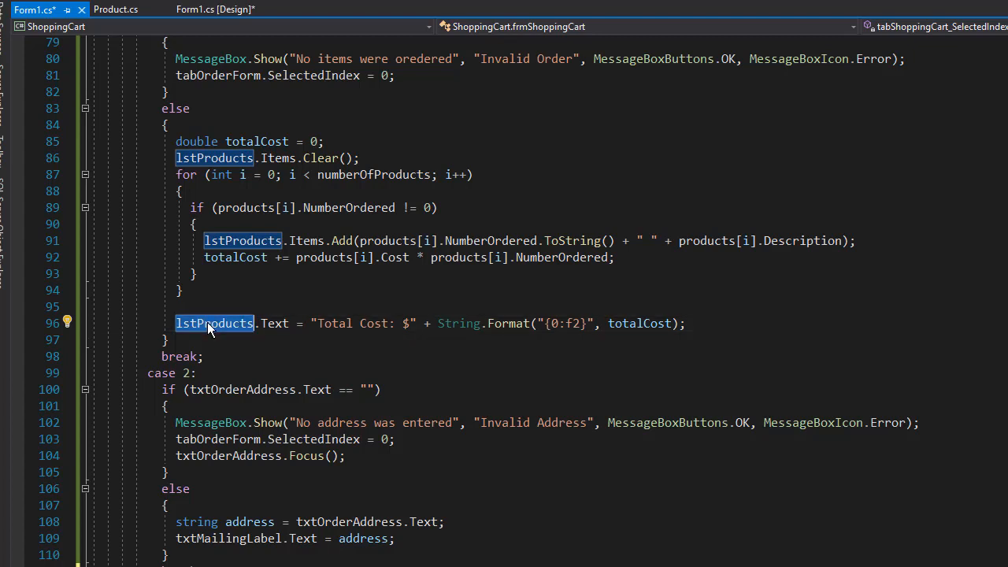
# Step: Replace lstProducts.Text with lblTotalCost.Text on line 96 of Form1.cs
pyautogui.write('lblTotalCo')
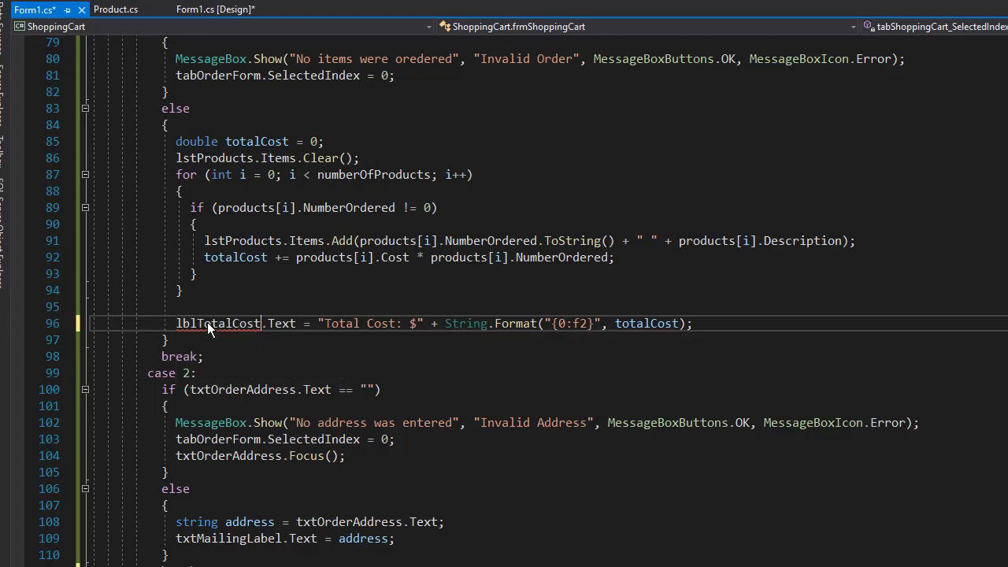
pyautogui.doubleClick(218, 323)
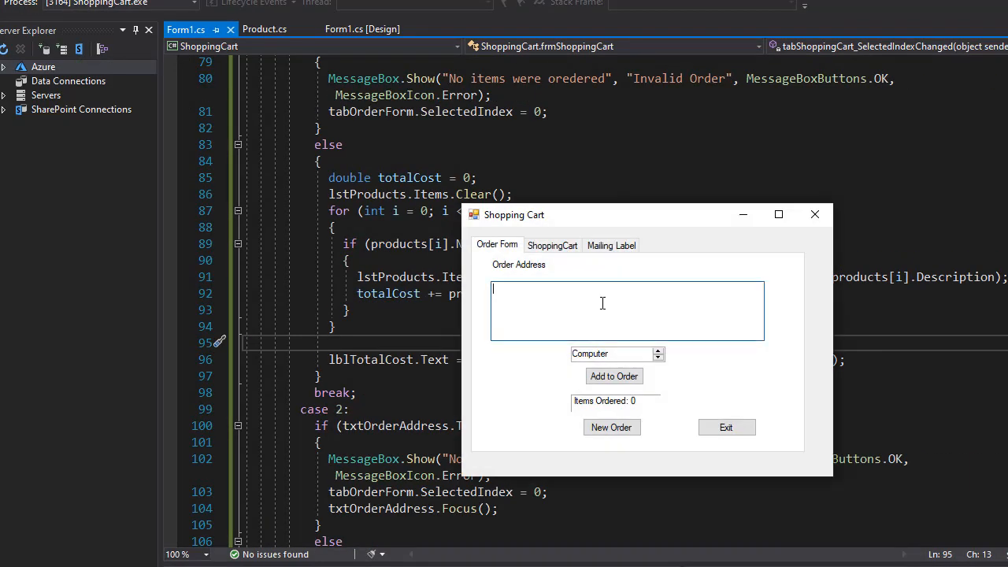
# Step: Enter 'Pavol' and 'some street' as address, then order a Printer and Headphones to reach 7 items
pyautogui.write('Pavol')
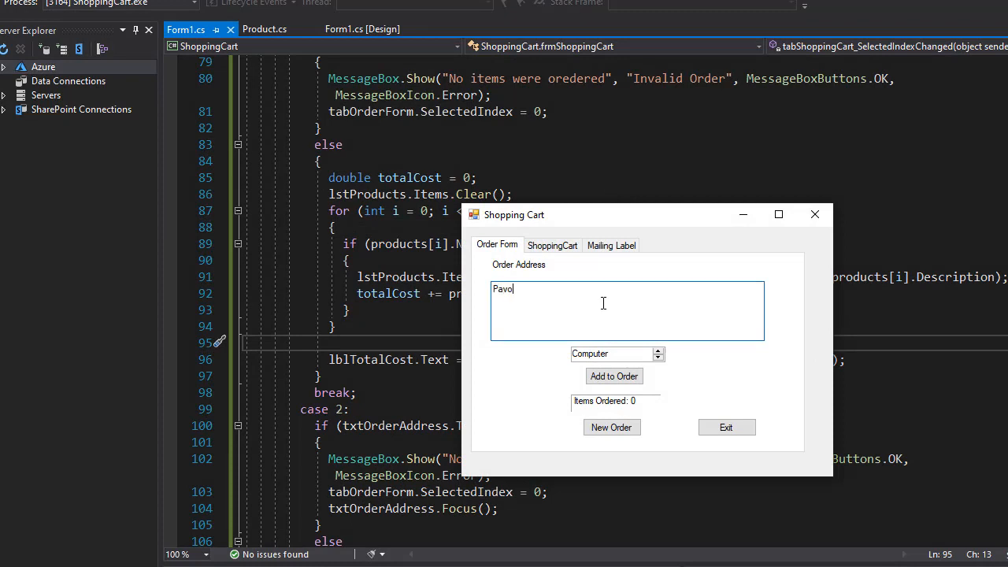
pyautogui.write('some street')
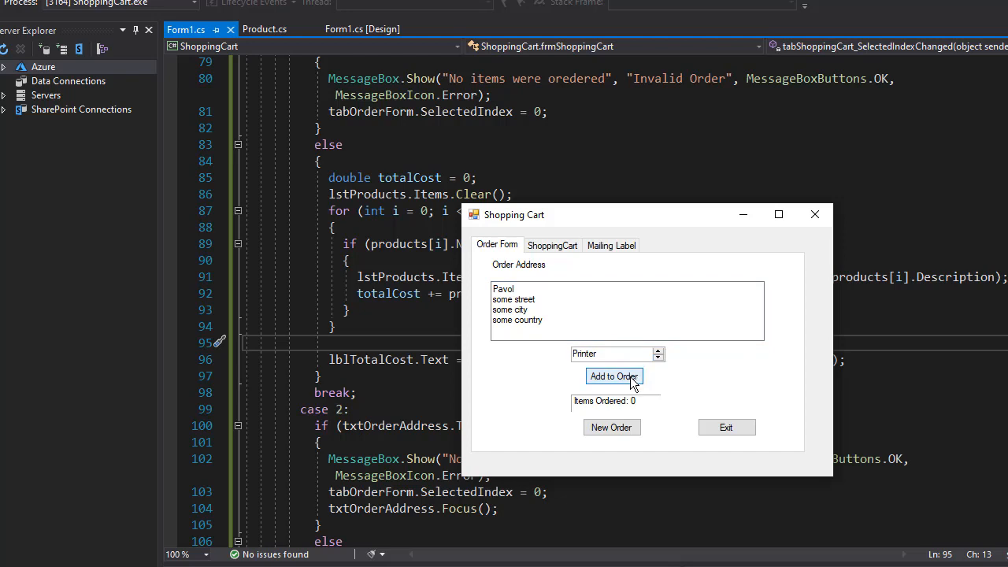
pyautogui.click(615, 375)
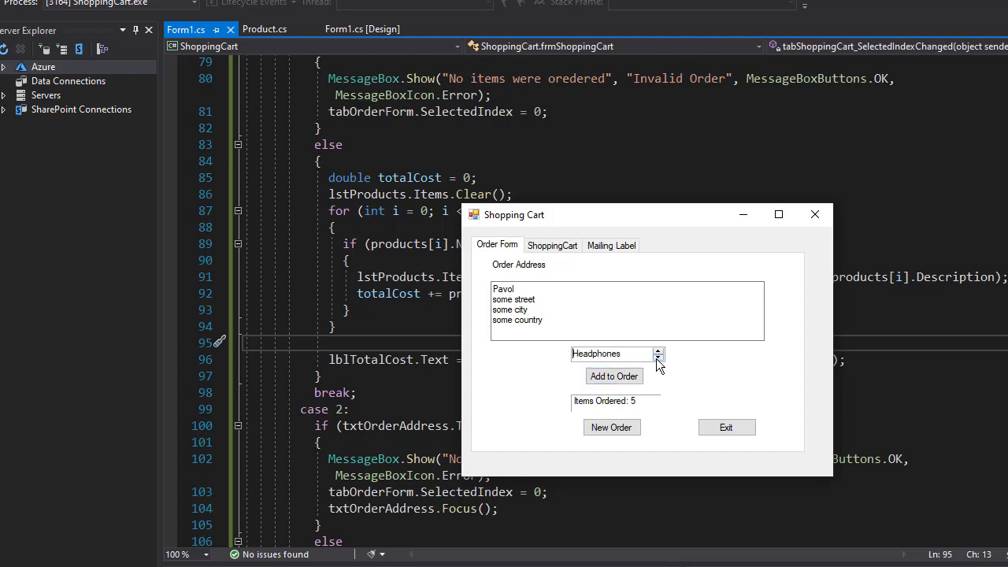
pyautogui.click(614, 375)
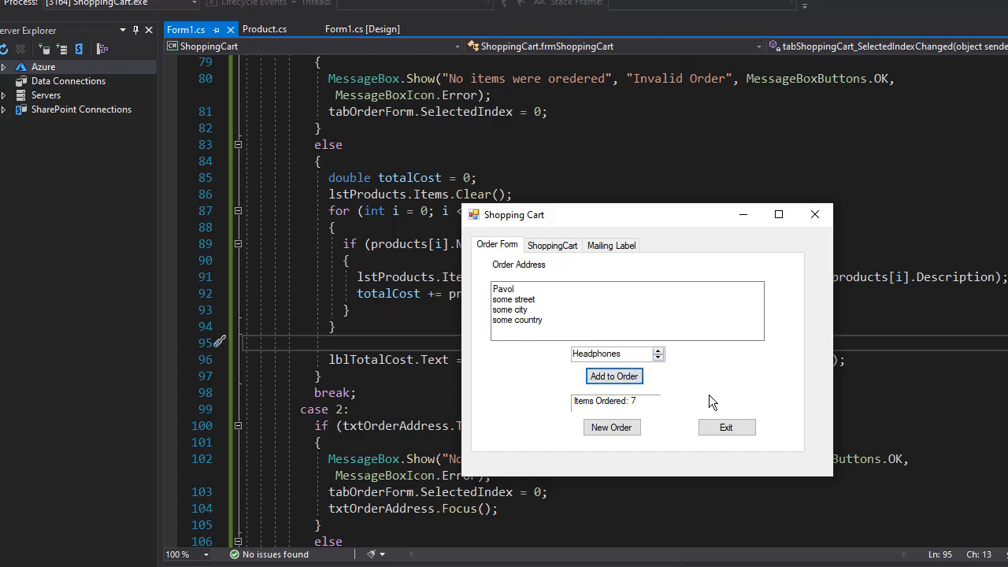
# Step: View the cart listing 2 Printer, 2 Monitor, 1 USB cable, 2 Headphones totalling $714.00
pyautogui.click(552, 246)
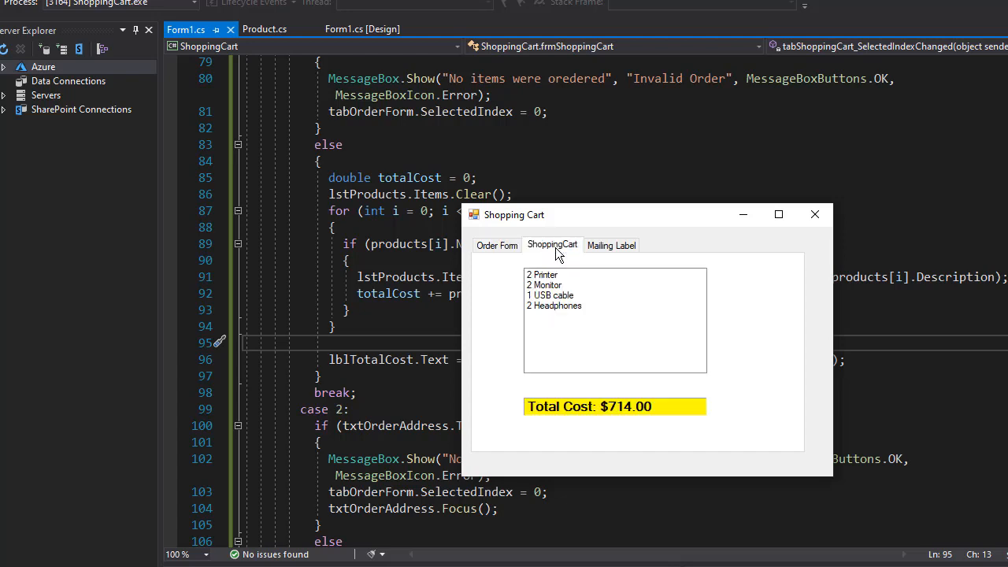
pyautogui.moveTo(548, 285)
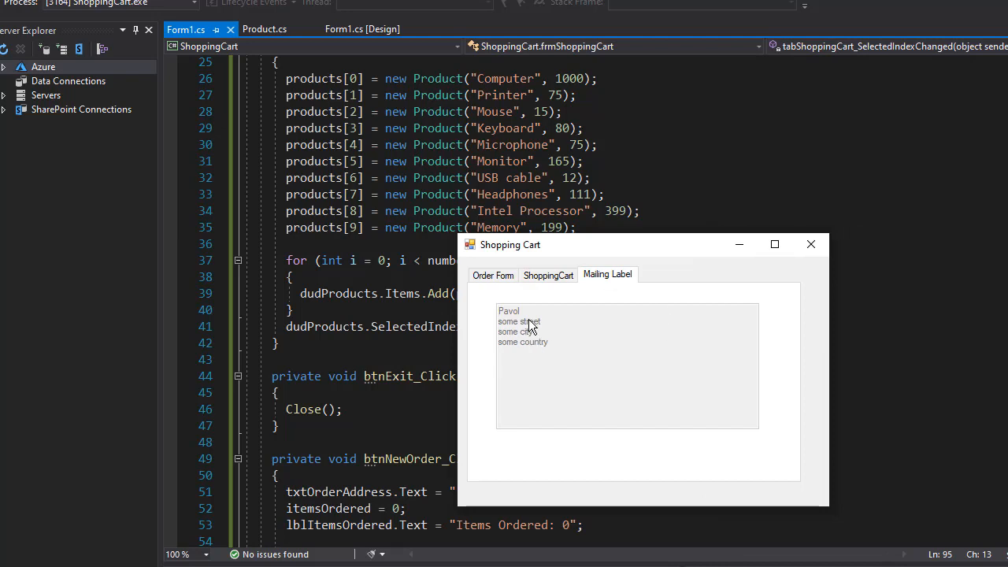
pyautogui.moveTo(551, 349)
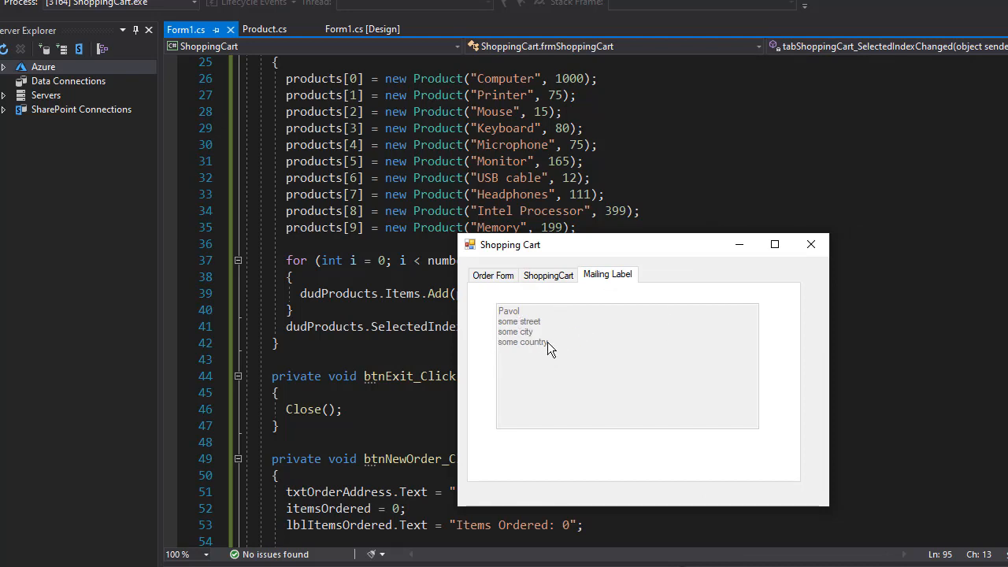
# Step: Step the product selector to Computer, add it, and view the cart totalling $1714.00
pyautogui.click(493, 274)
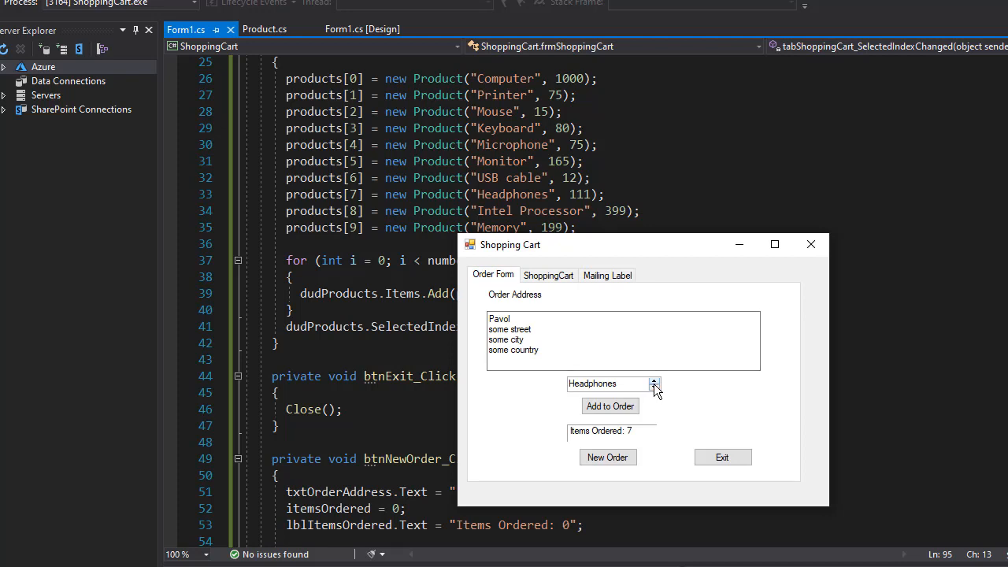
pyautogui.click(655, 384)
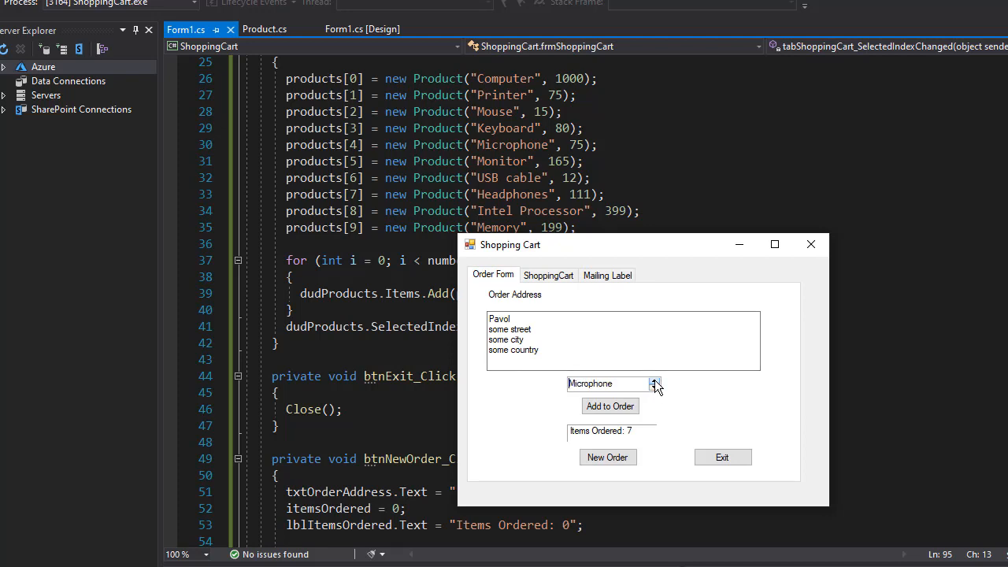
pyautogui.click(655, 379)
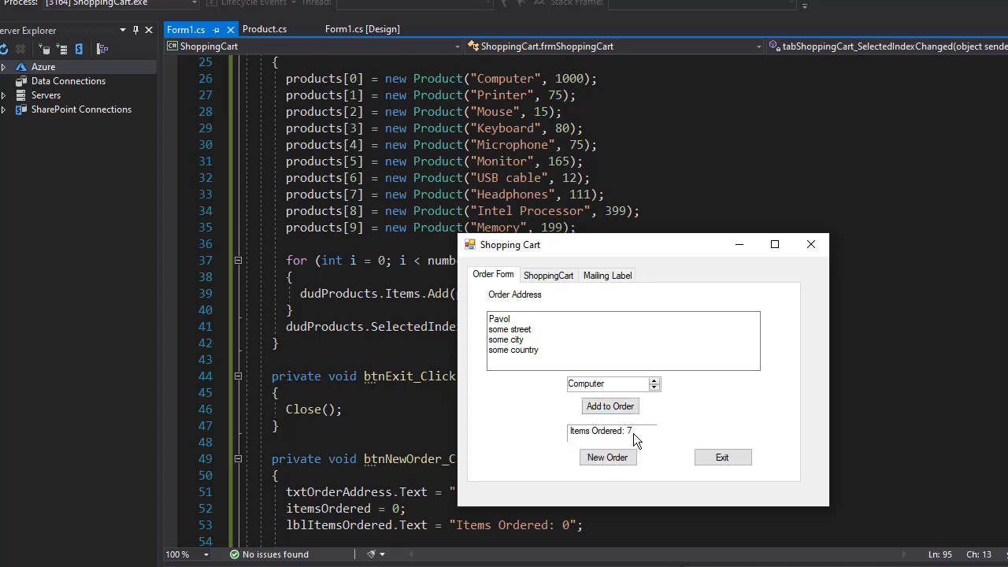
pyautogui.click(609, 406)
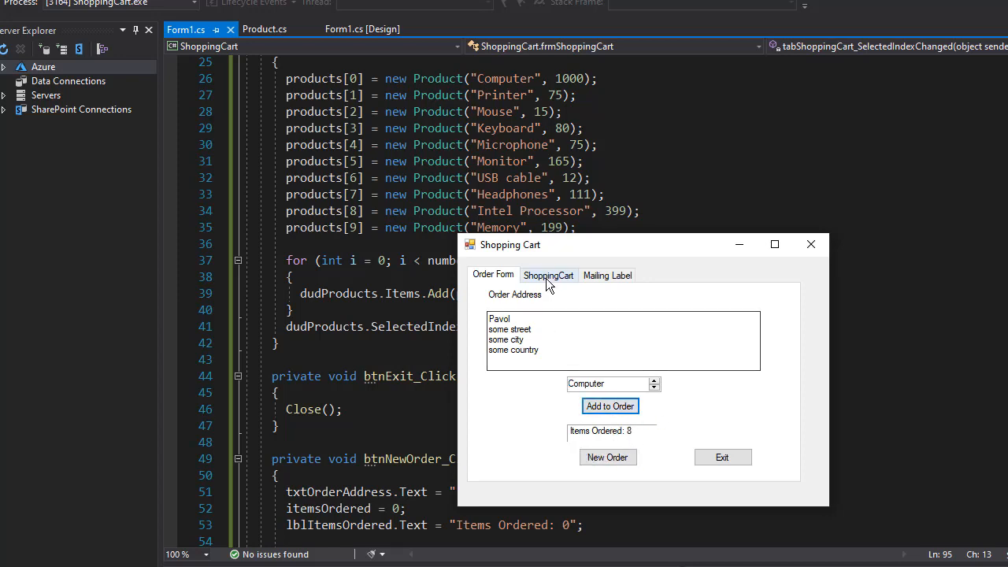
pyautogui.click(548, 274)
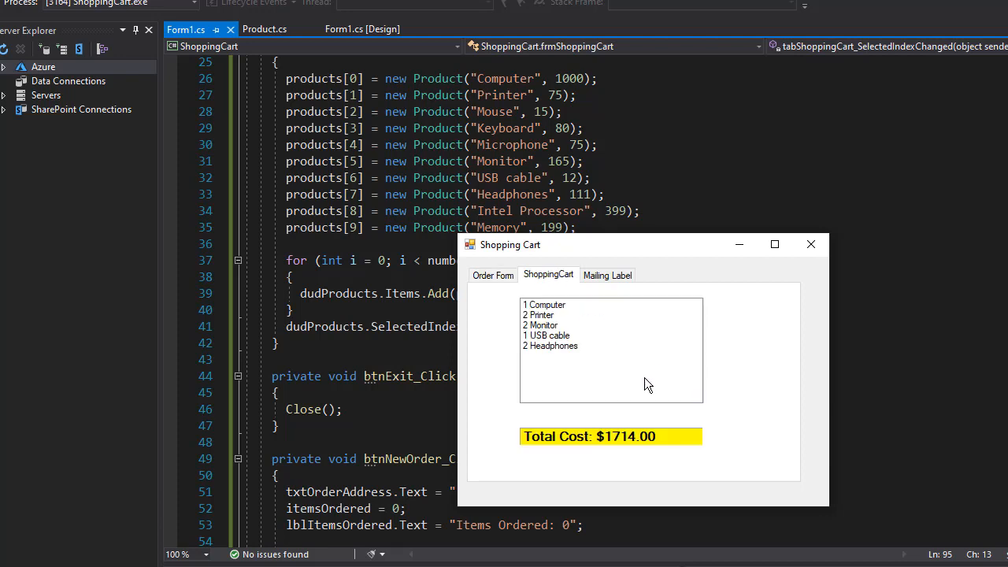
pyautogui.moveTo(541, 321)
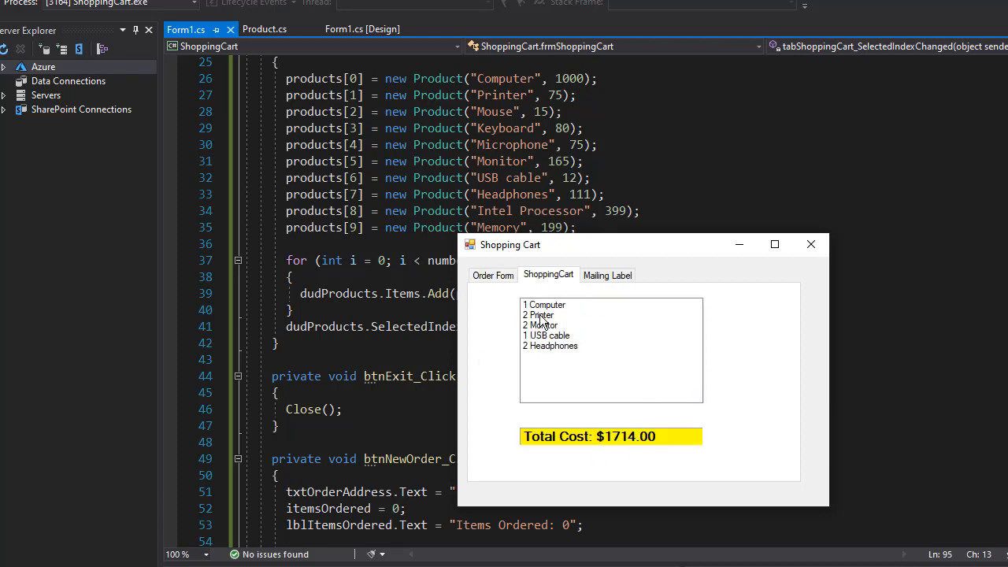
pyautogui.moveTo(605, 293)
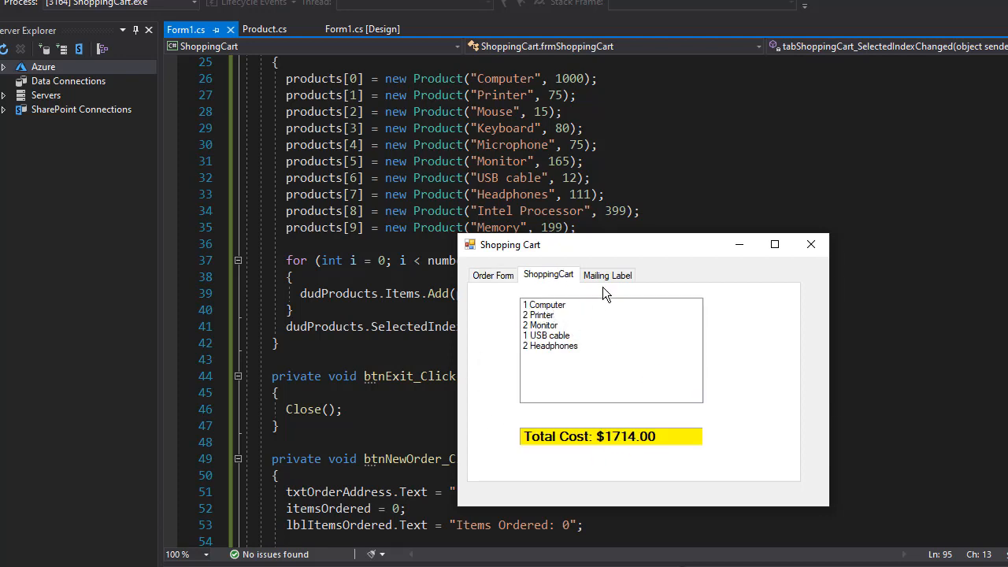
# Step: Erase the order address and confirm the Mailing Label raises the Invalid Address warning
pyautogui.click(493, 274)
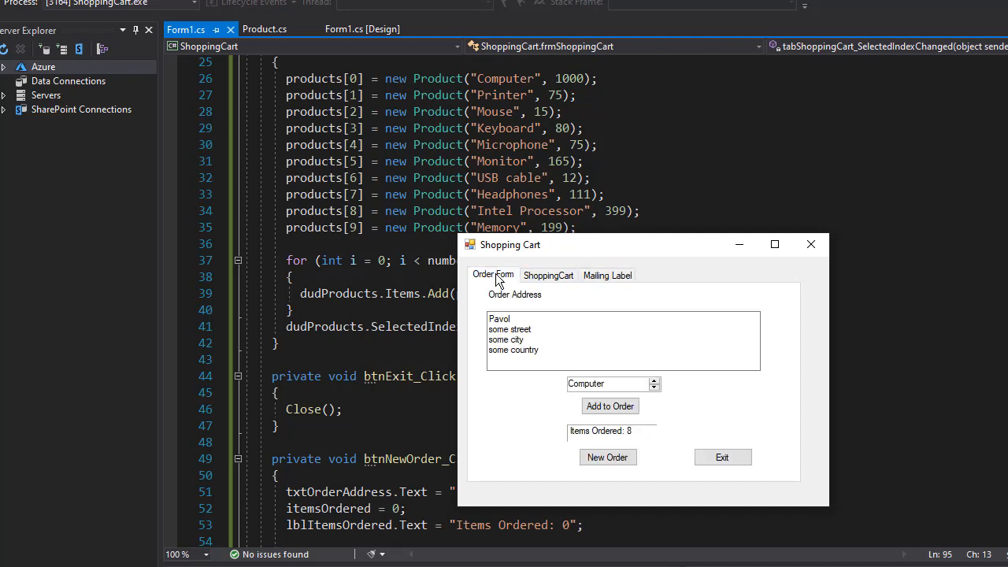
pyautogui.moveTo(640, 343)
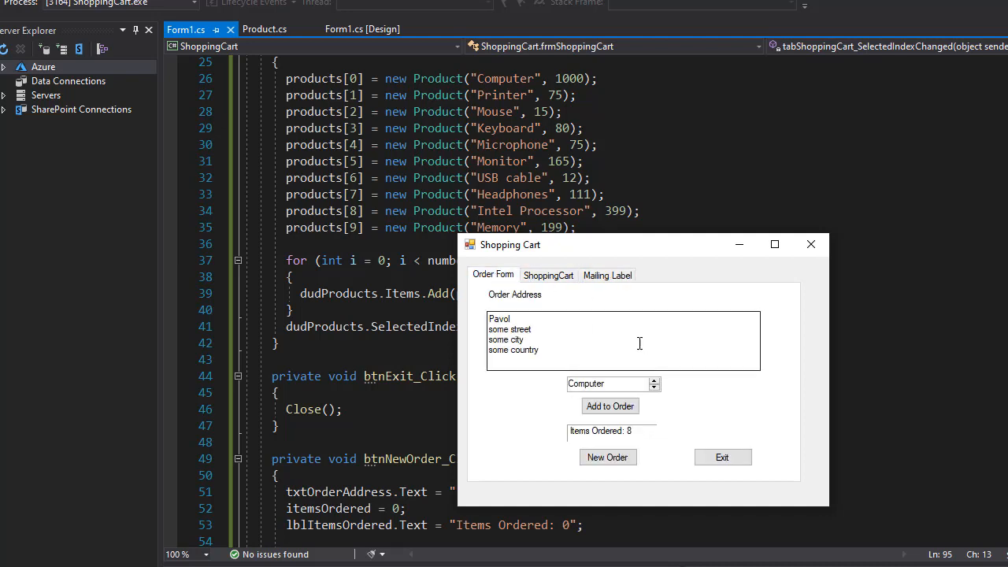
pyautogui.moveTo(562, 359)
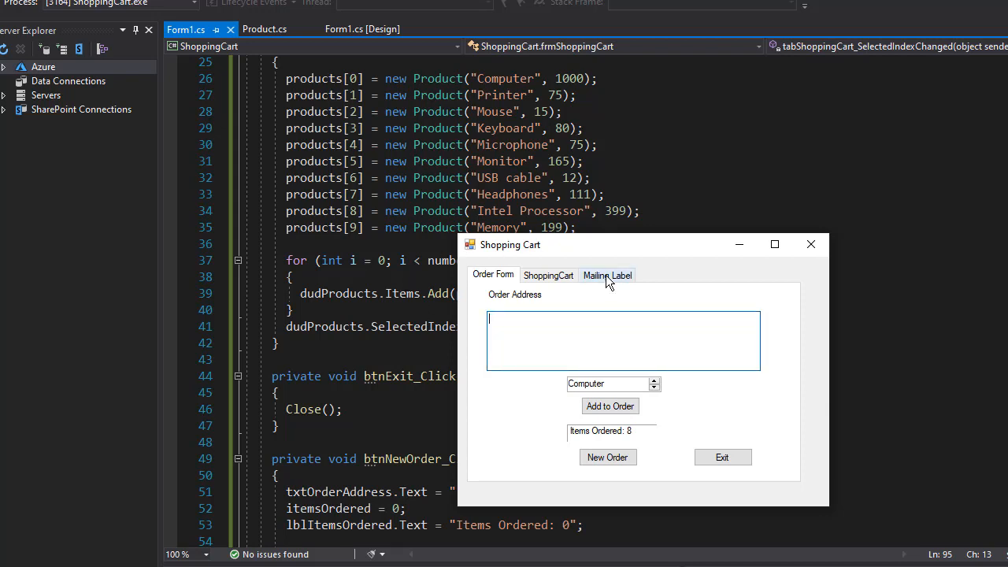
pyautogui.click(608, 274)
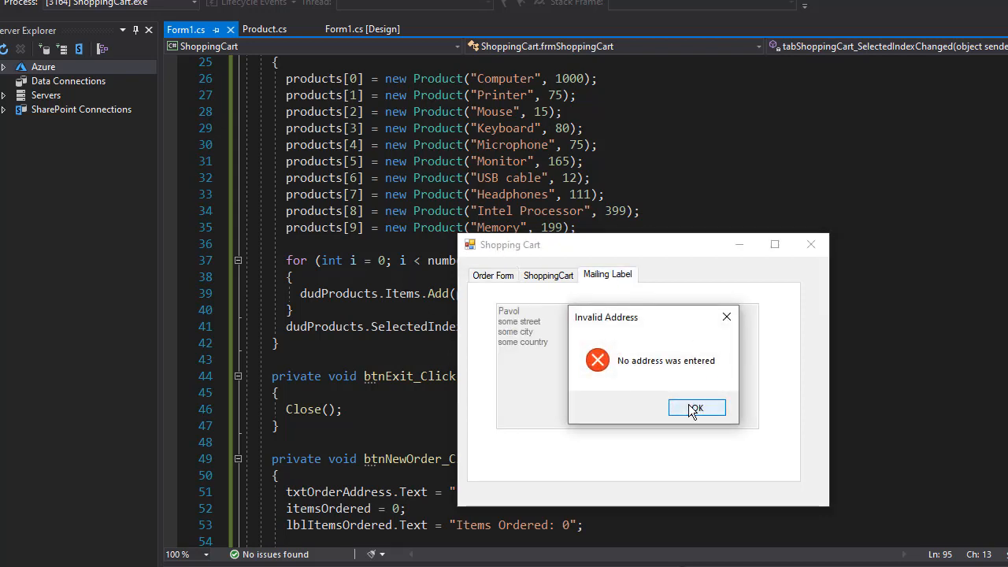
pyautogui.moveTo(516, 324)
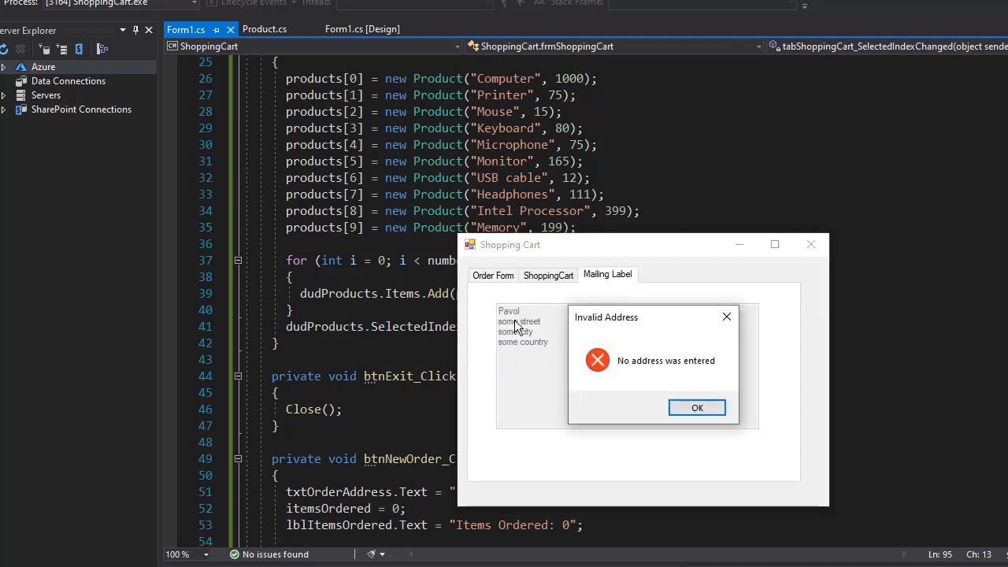
pyautogui.moveTo(696, 379)
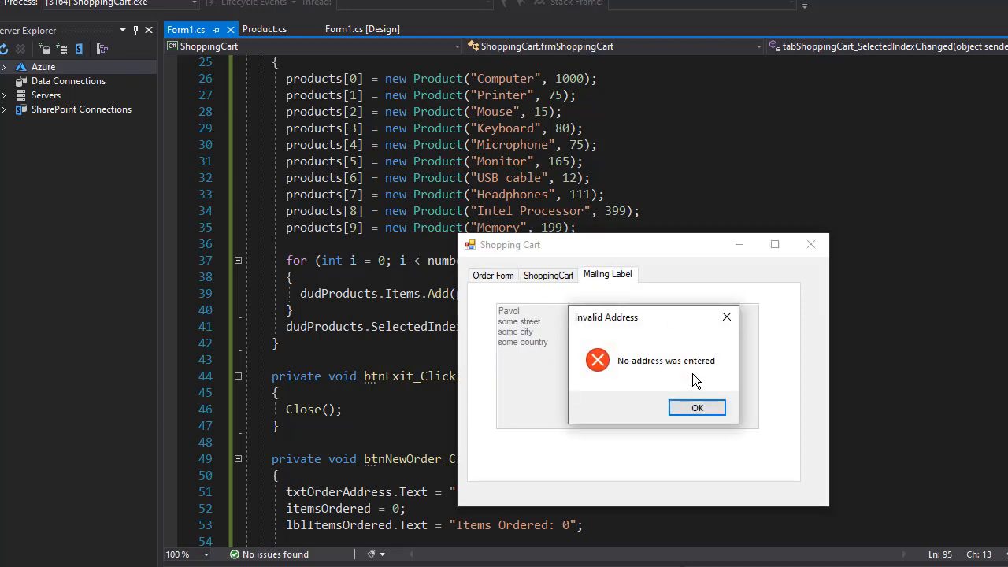
pyautogui.click(696, 407)
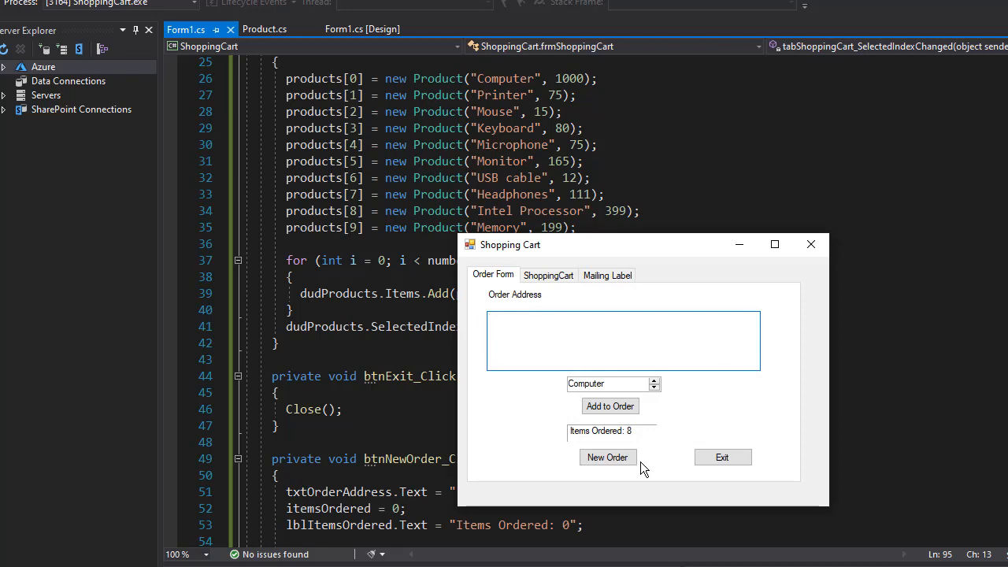
# Step: Start a New Order and acknowledge the Invalid Order warning on the empty cart
pyautogui.click(608, 457)
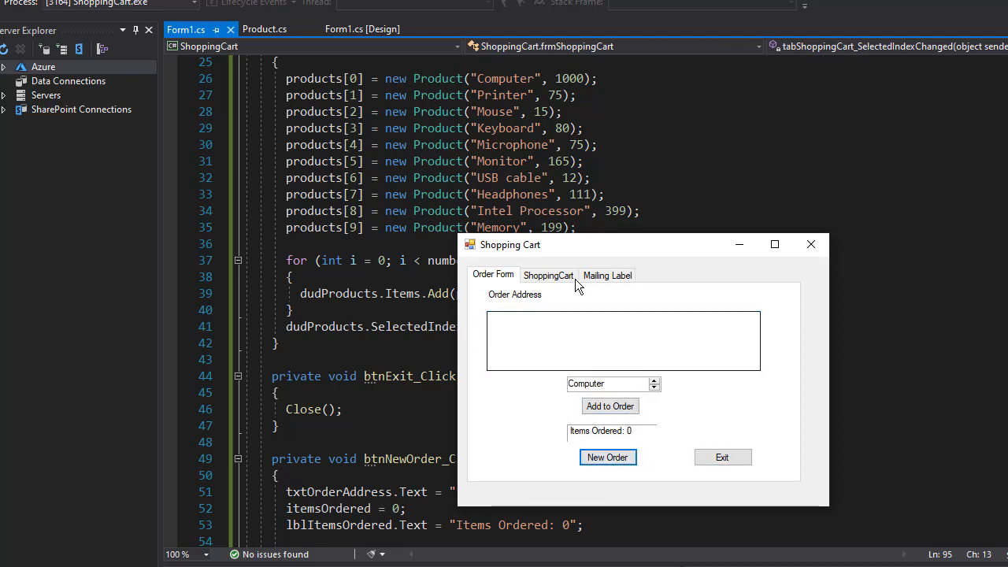
pyautogui.click(548, 274)
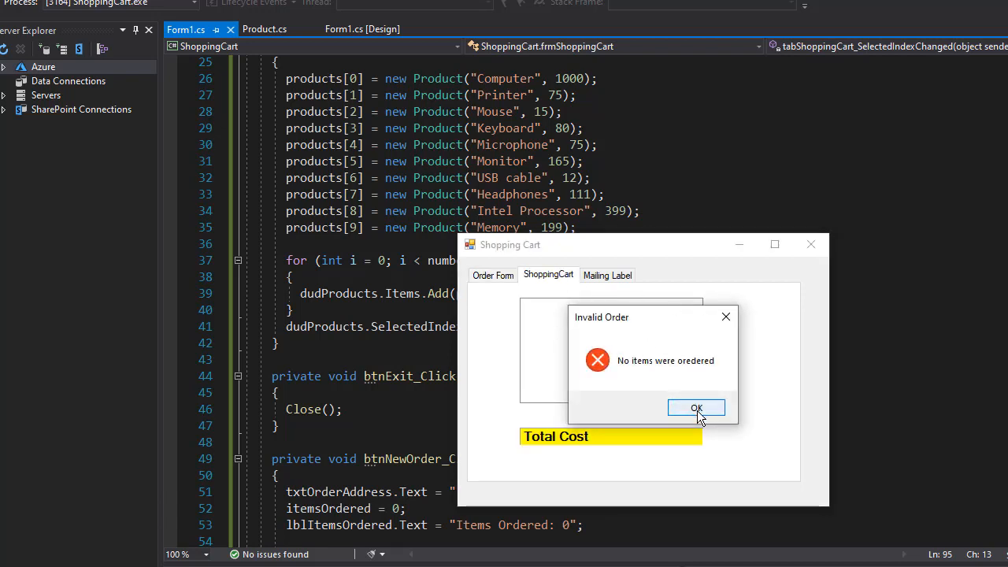
pyautogui.click(696, 408)
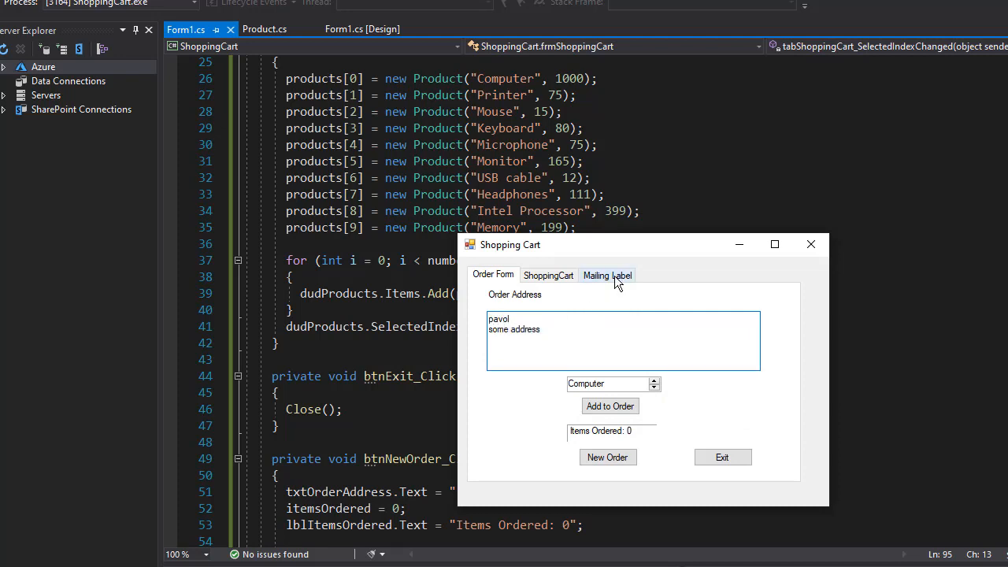
# Step: Confirm the new two-line address on the label, then see the empty-cart warning again
pyautogui.click(608, 274)
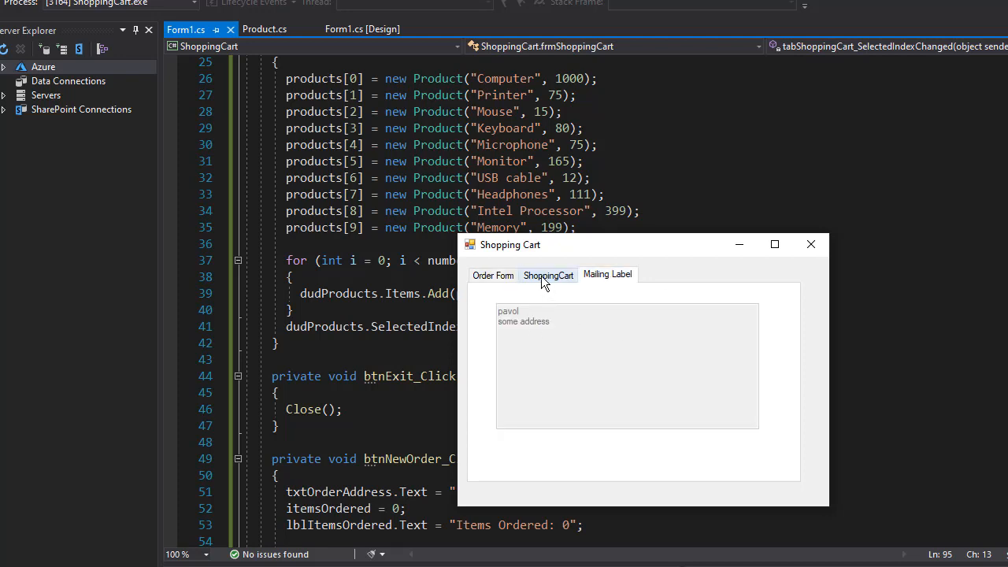
pyautogui.click(548, 274)
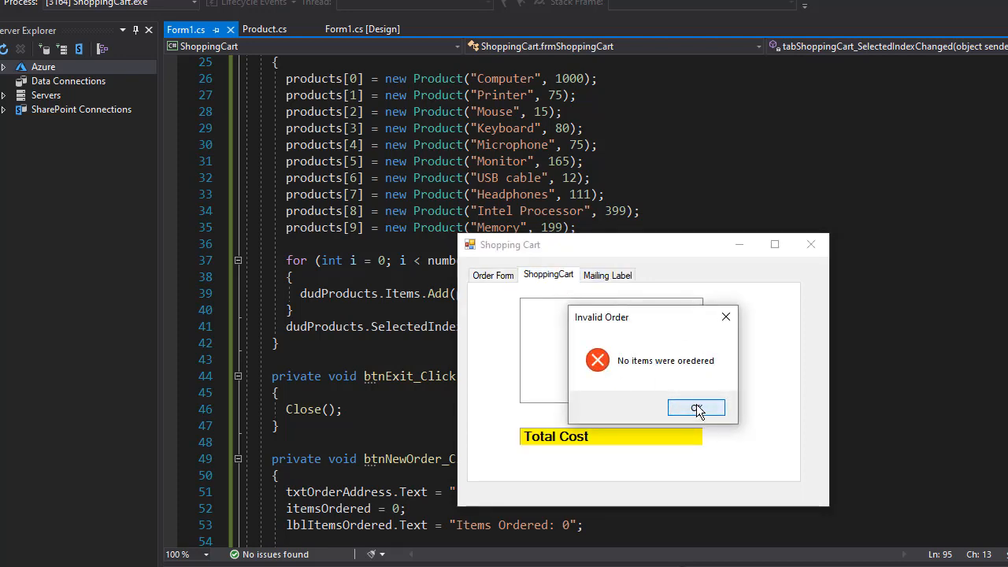
pyautogui.click(696, 407)
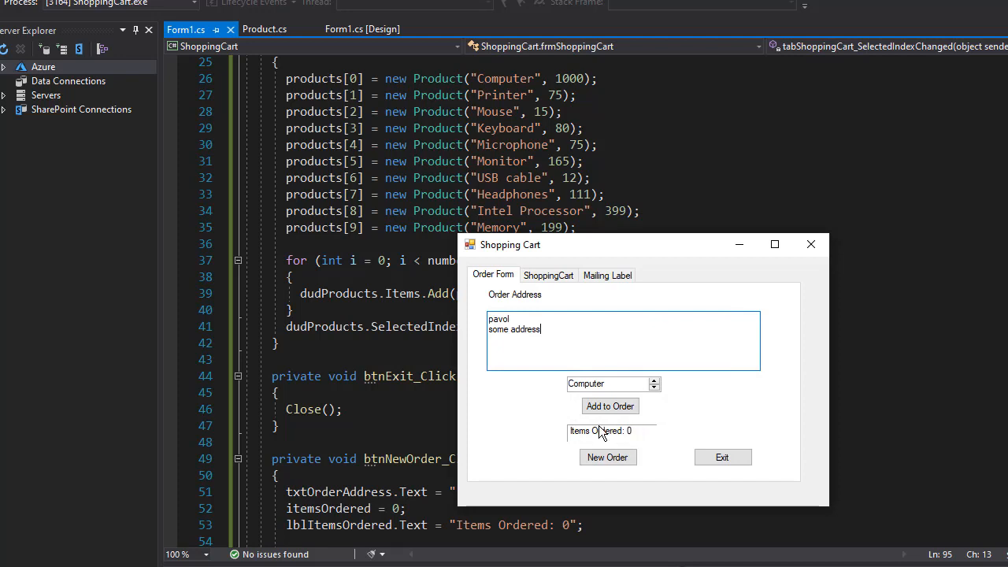
# Step: Add one Computer to the order, review its mailing label, and return to the order form
pyautogui.click(610, 406)
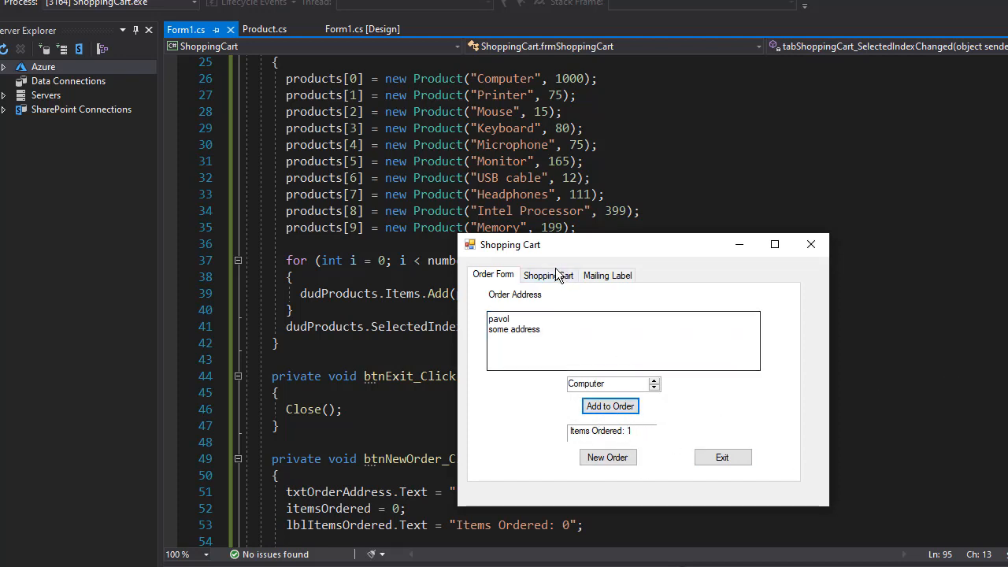
pyautogui.click(608, 274)
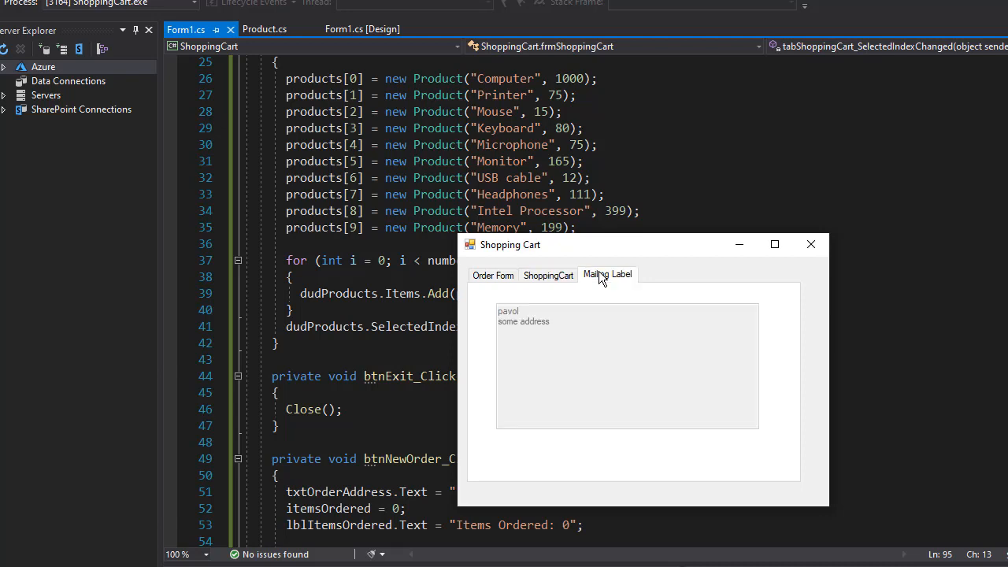
pyautogui.click(493, 274)
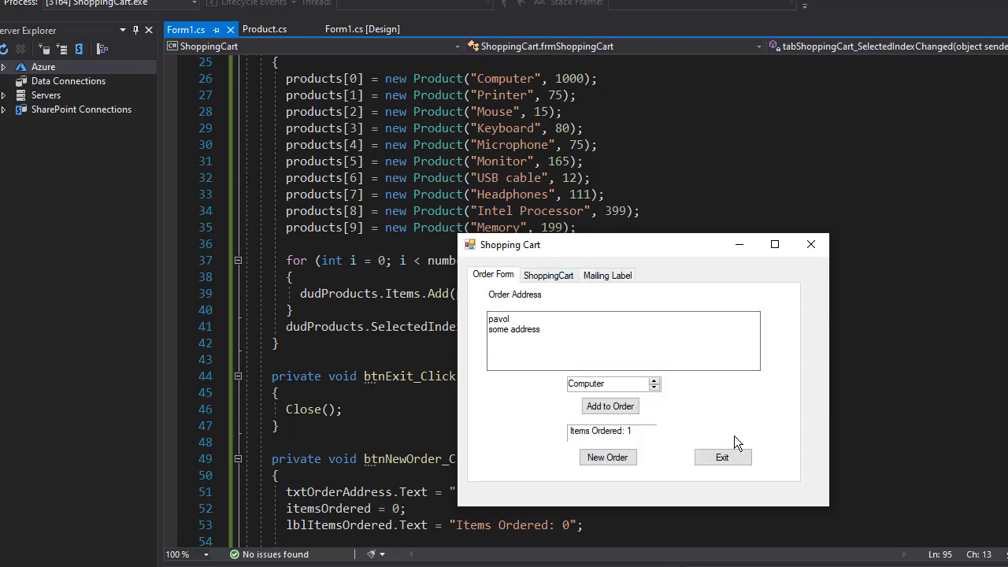